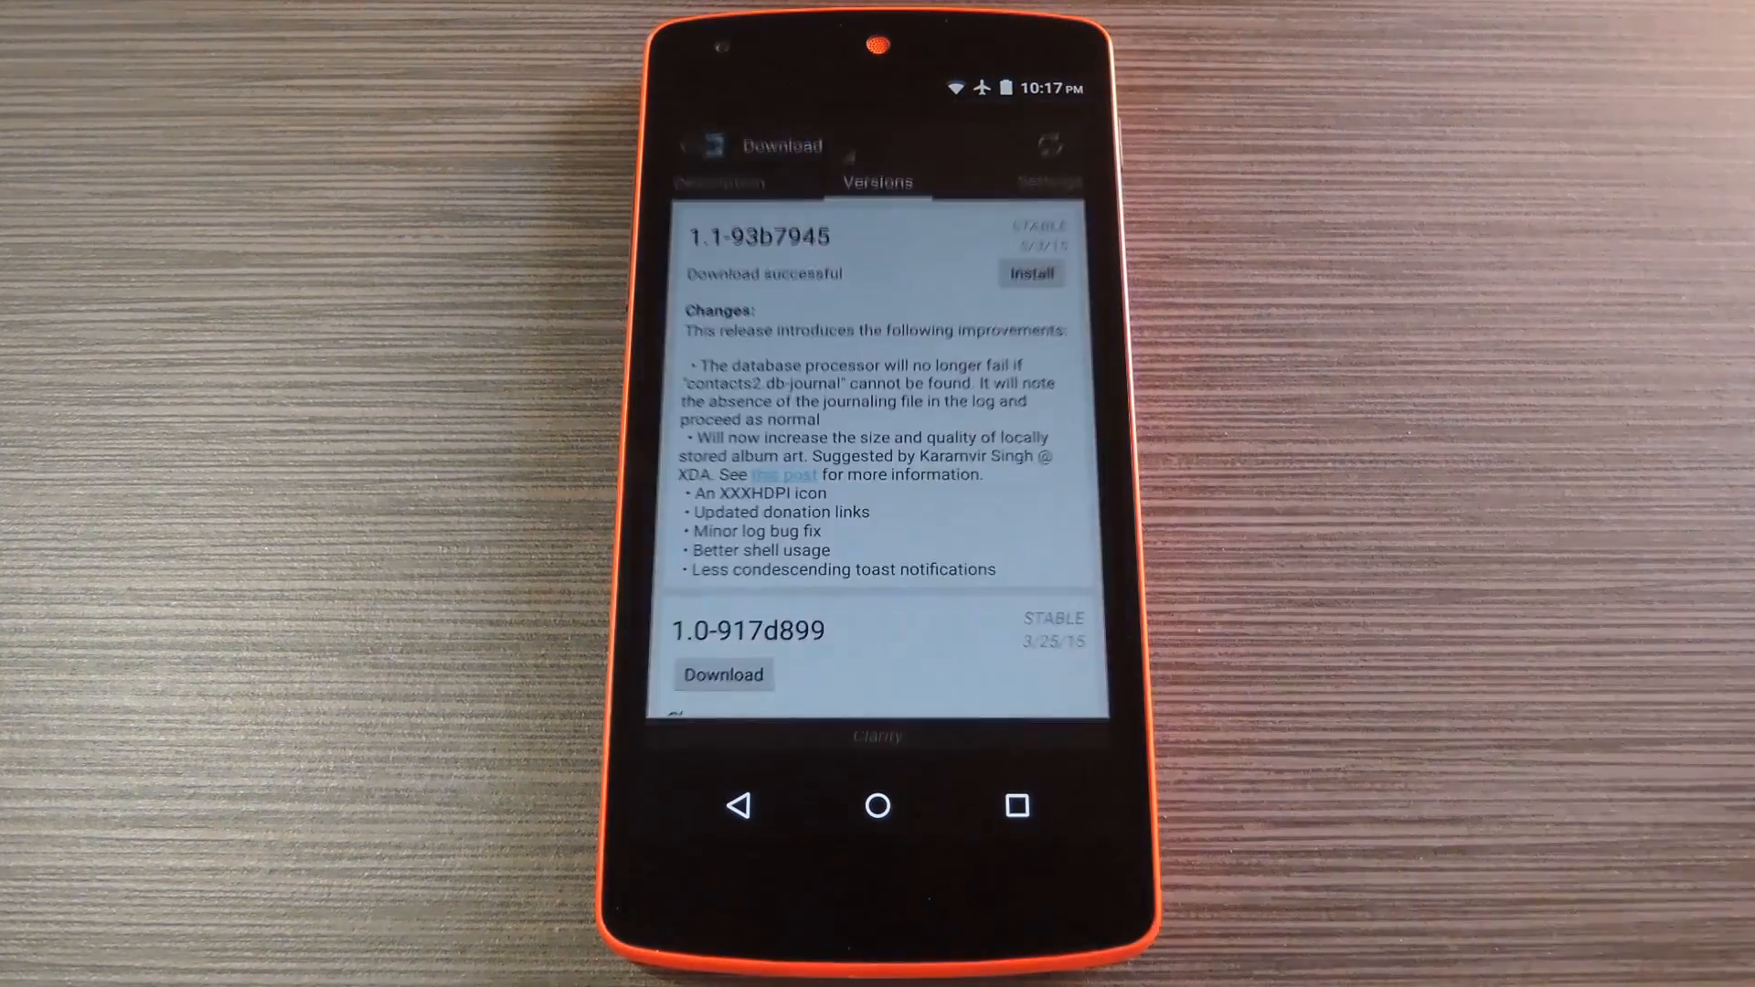
Install the downloaded Clarity 1.1-93b7945 release from the Versions list.
click(1029, 274)
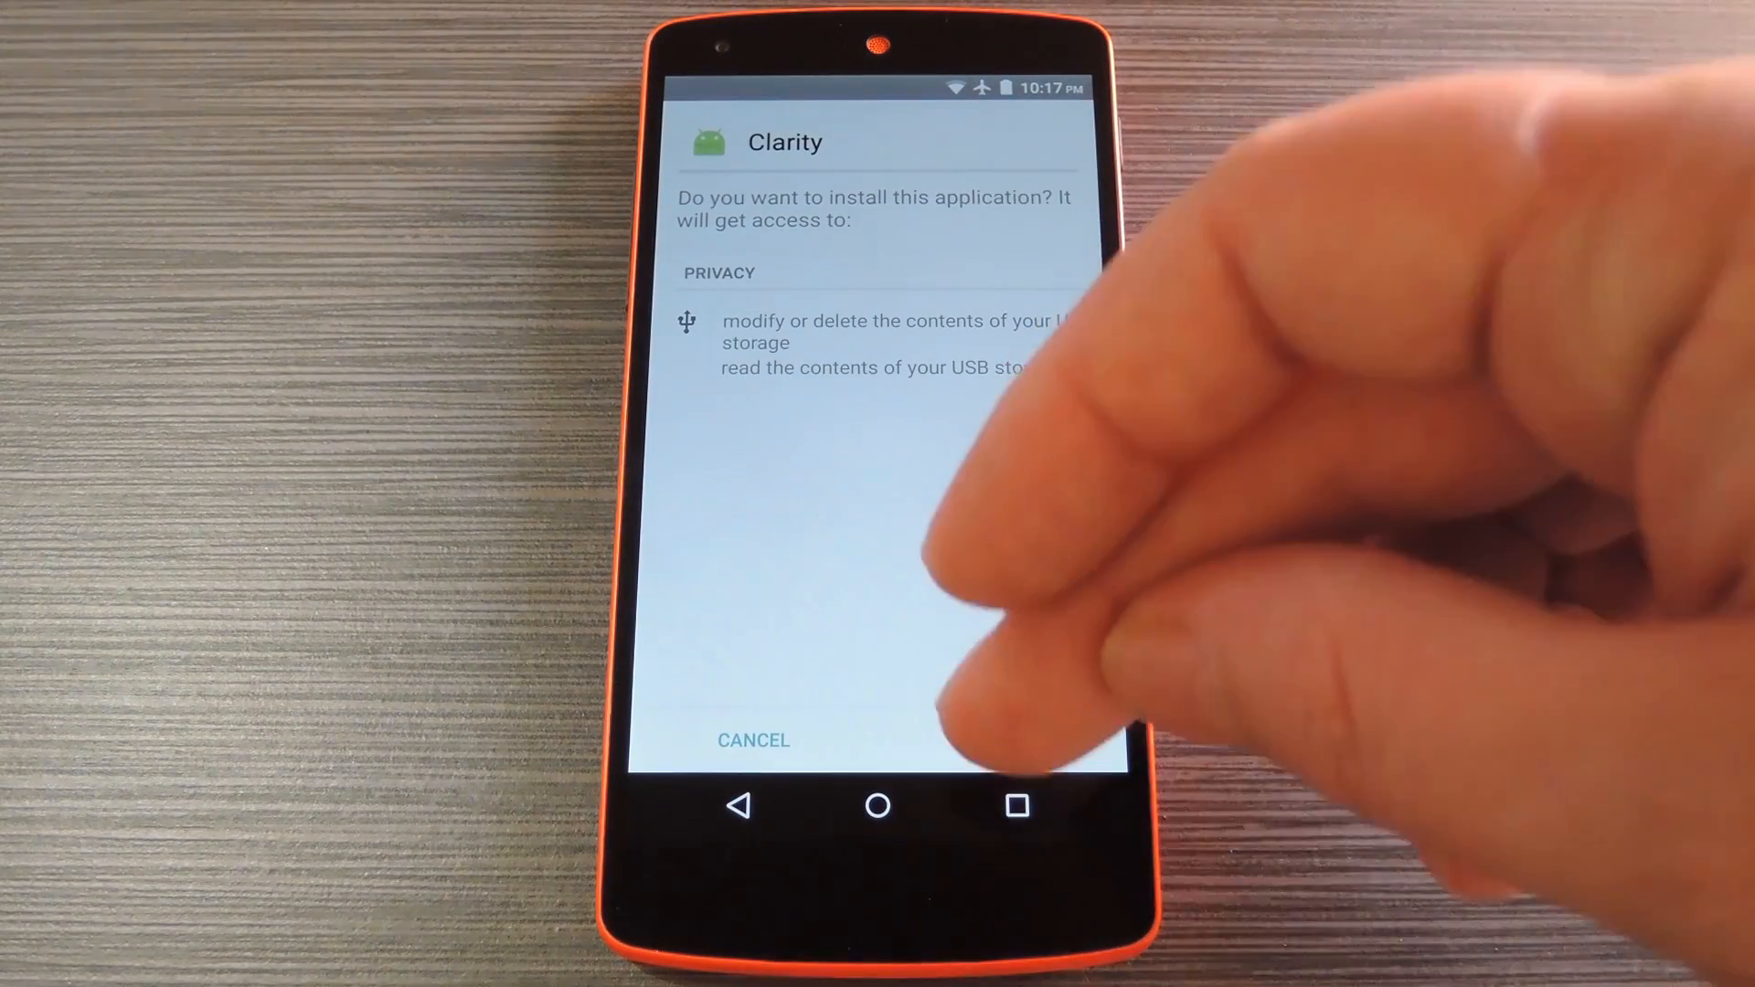
Confirm installation of the Clarity v1.1 module in the package installer.
click(1002, 740)
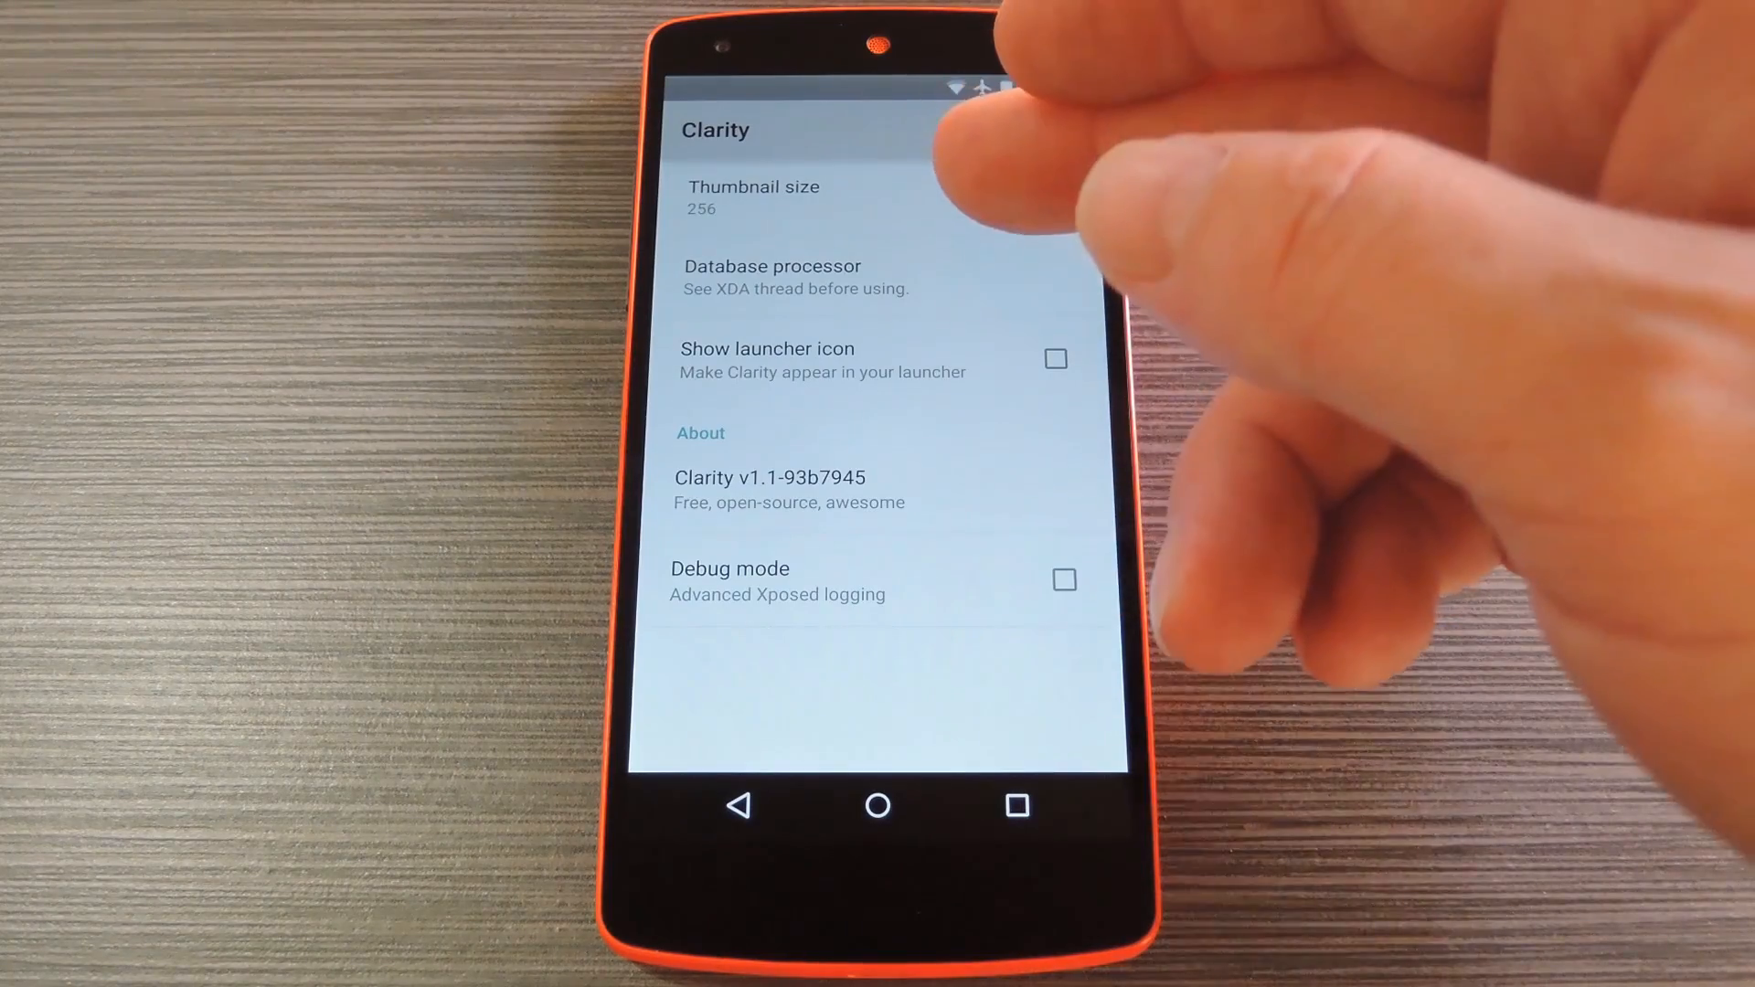
Set Clarity's thumbnail size setting to 256 and confirm.
click(752, 198)
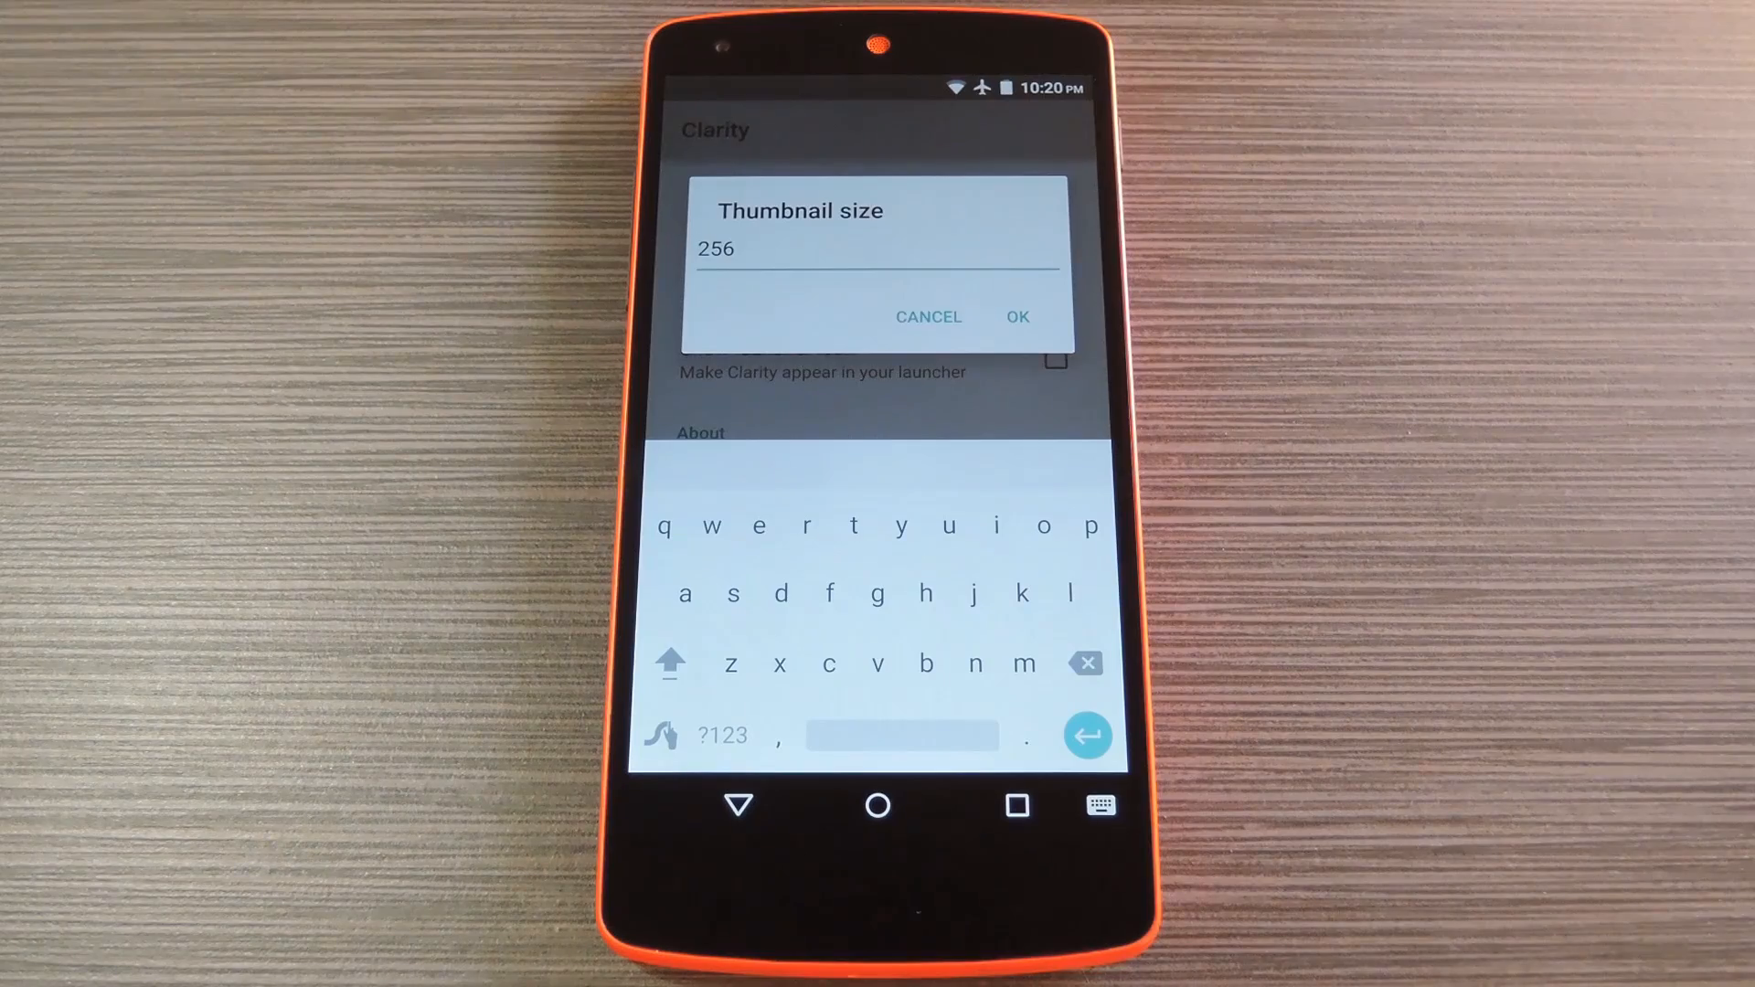
click(1014, 318)
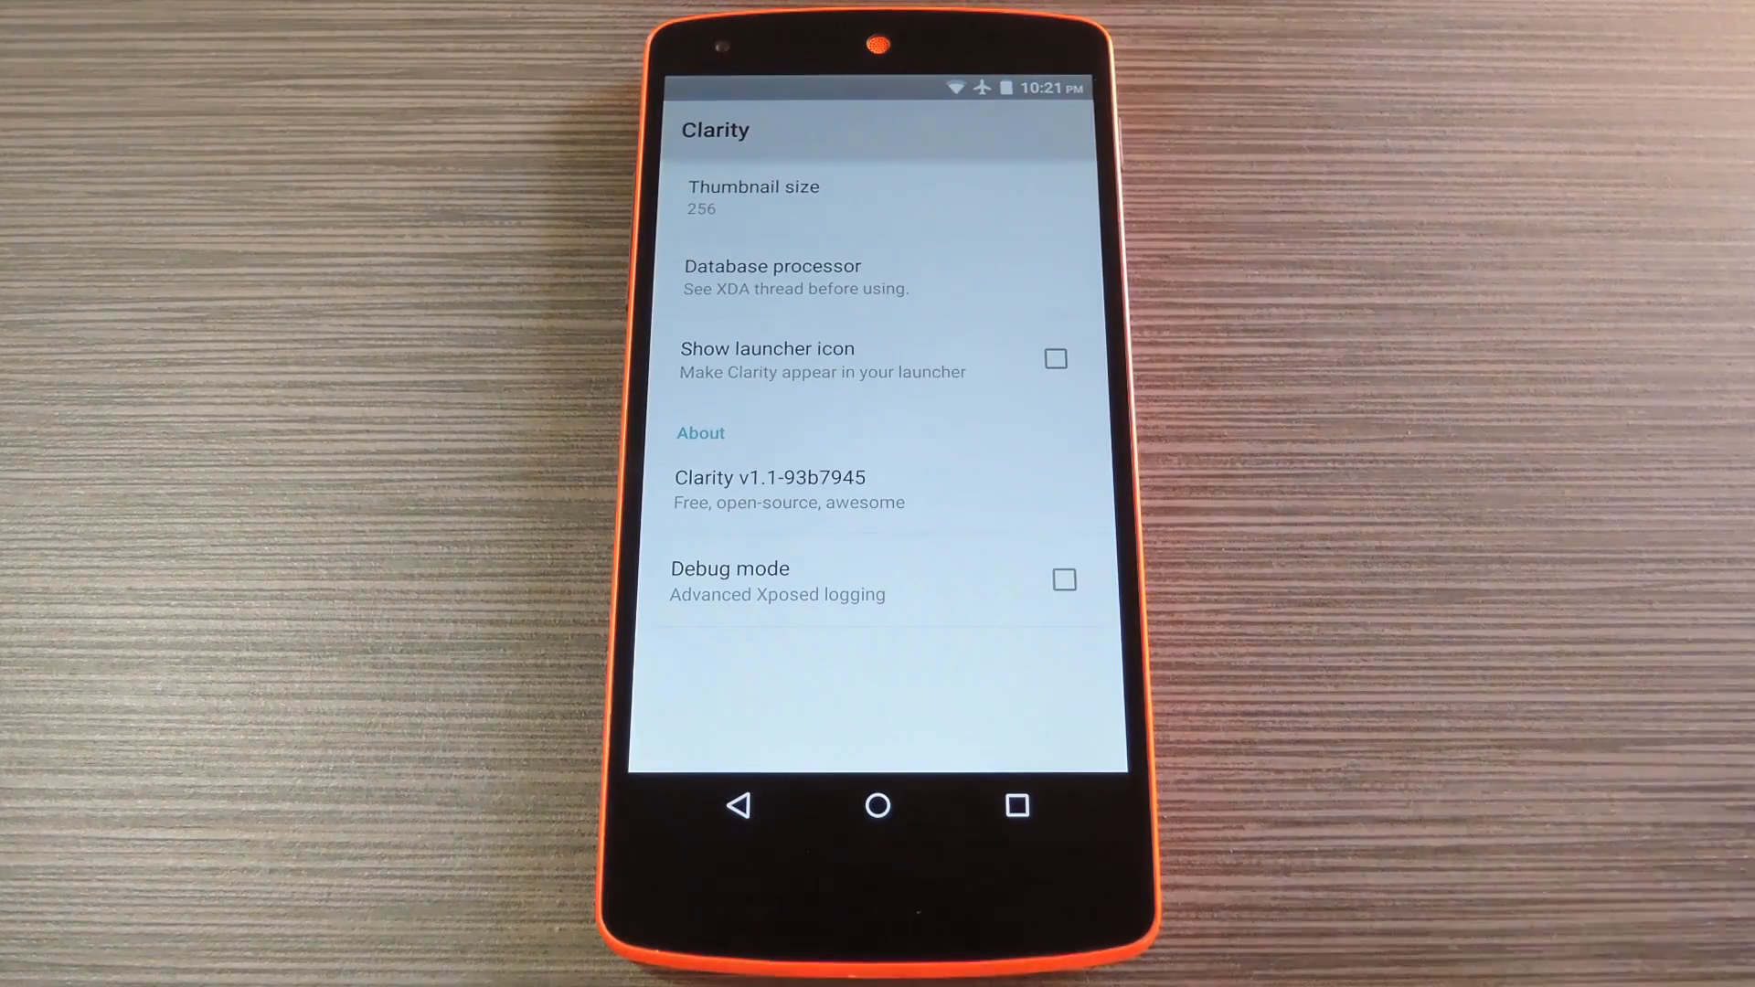
Start the database processor with Dry Run off and grant Clarity root access.
click(771, 276)
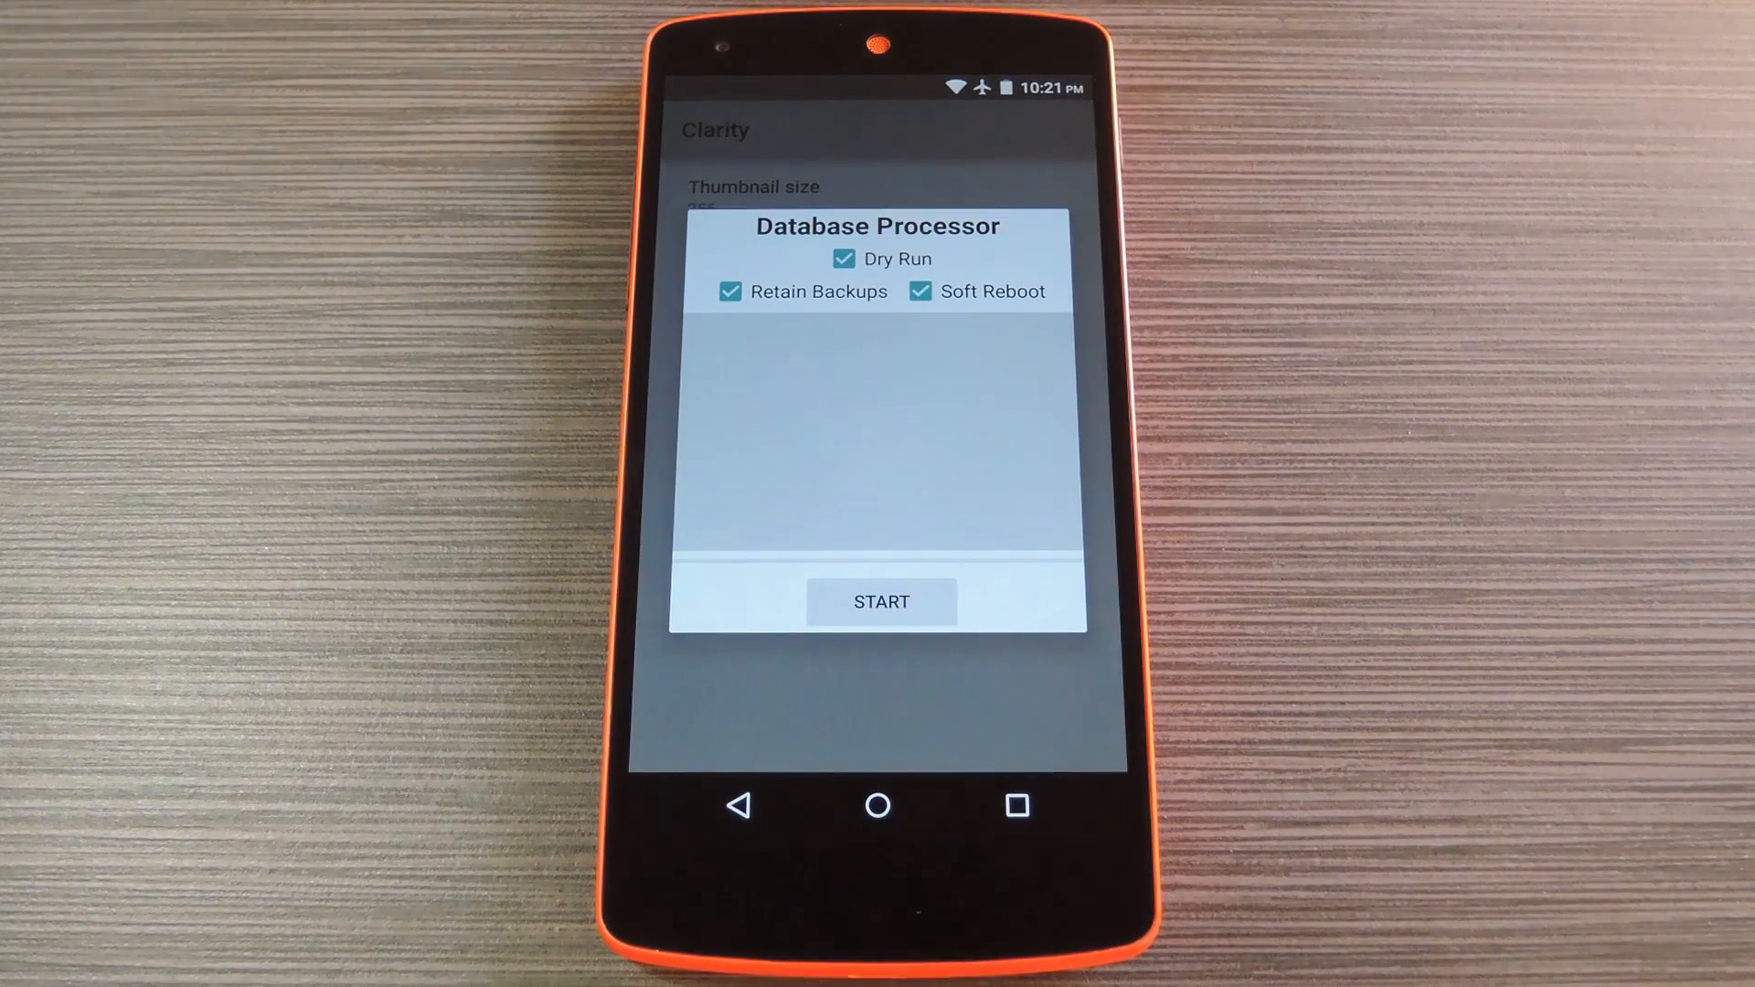
click(843, 259)
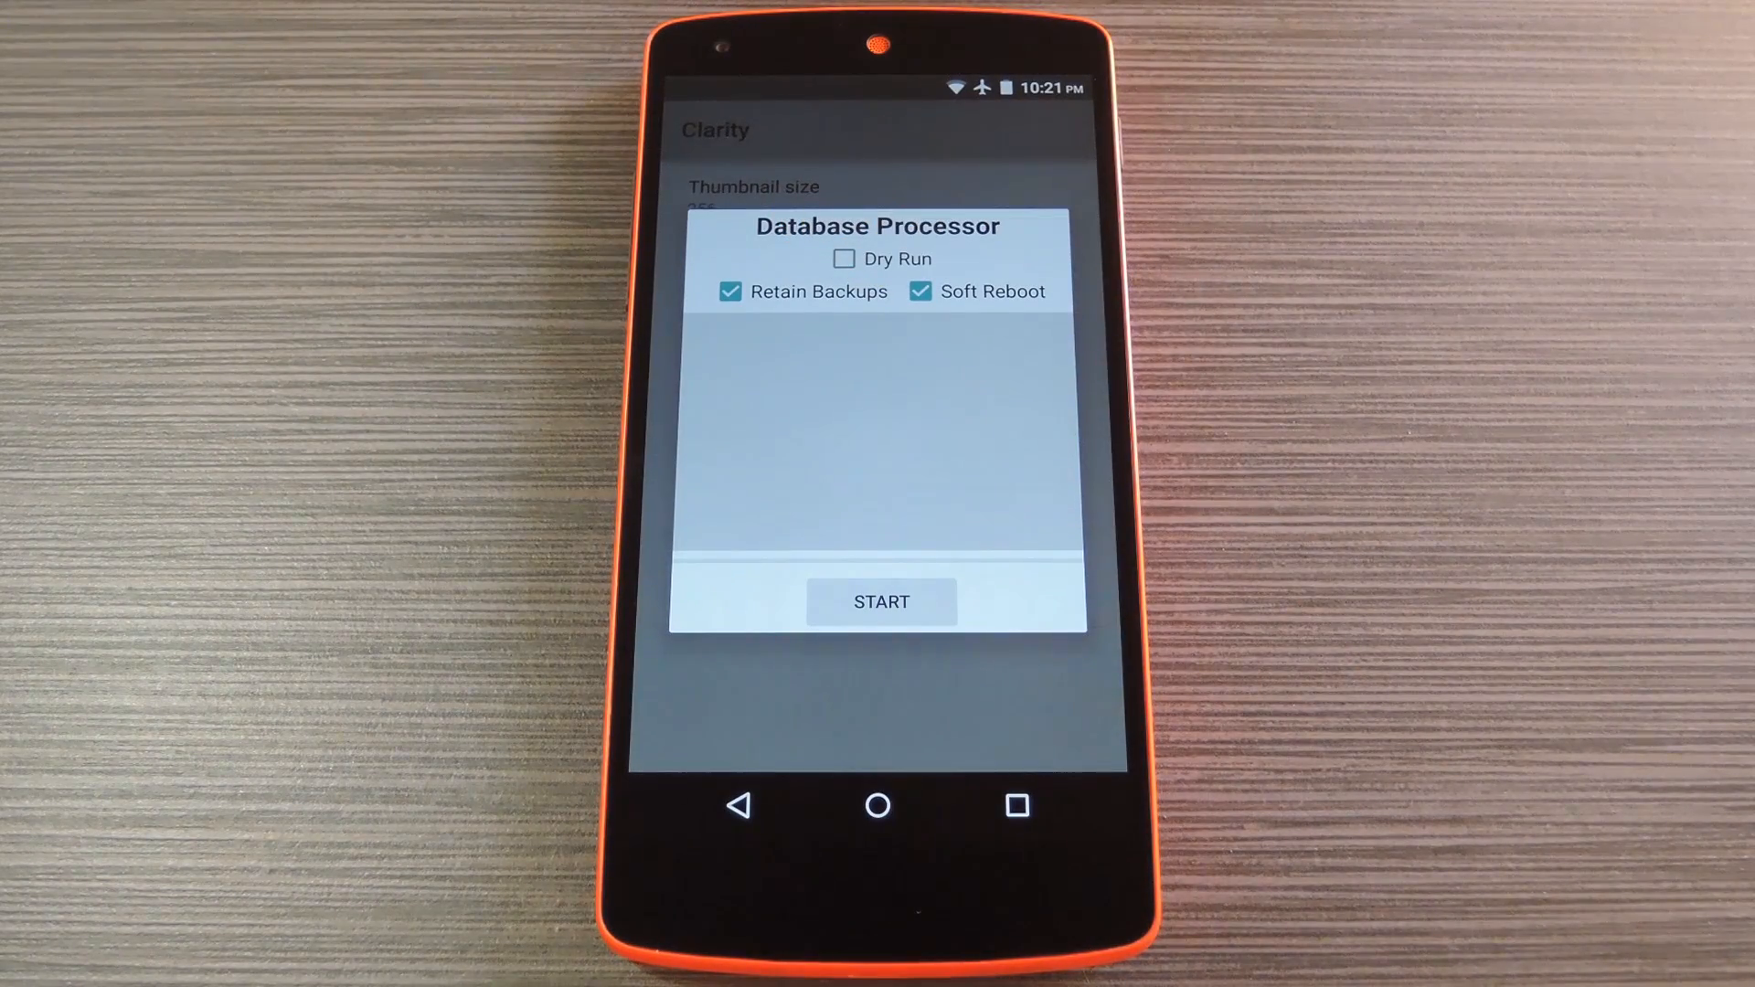
click(881, 601)
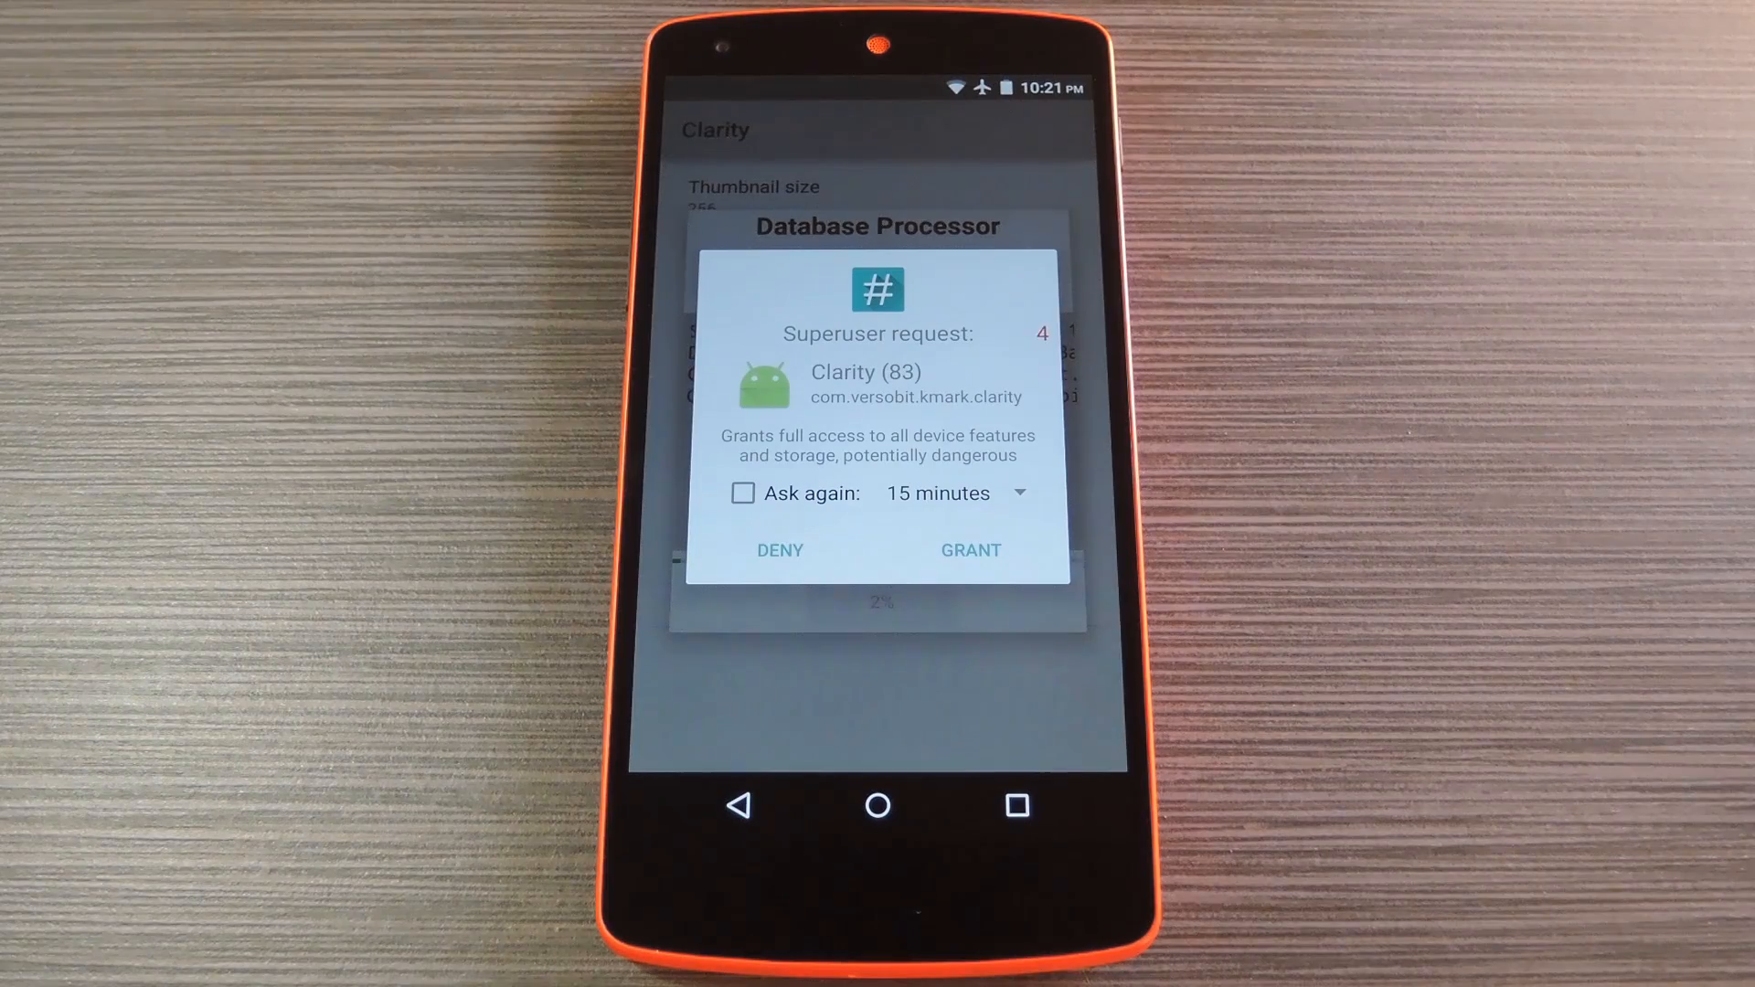
click(969, 549)
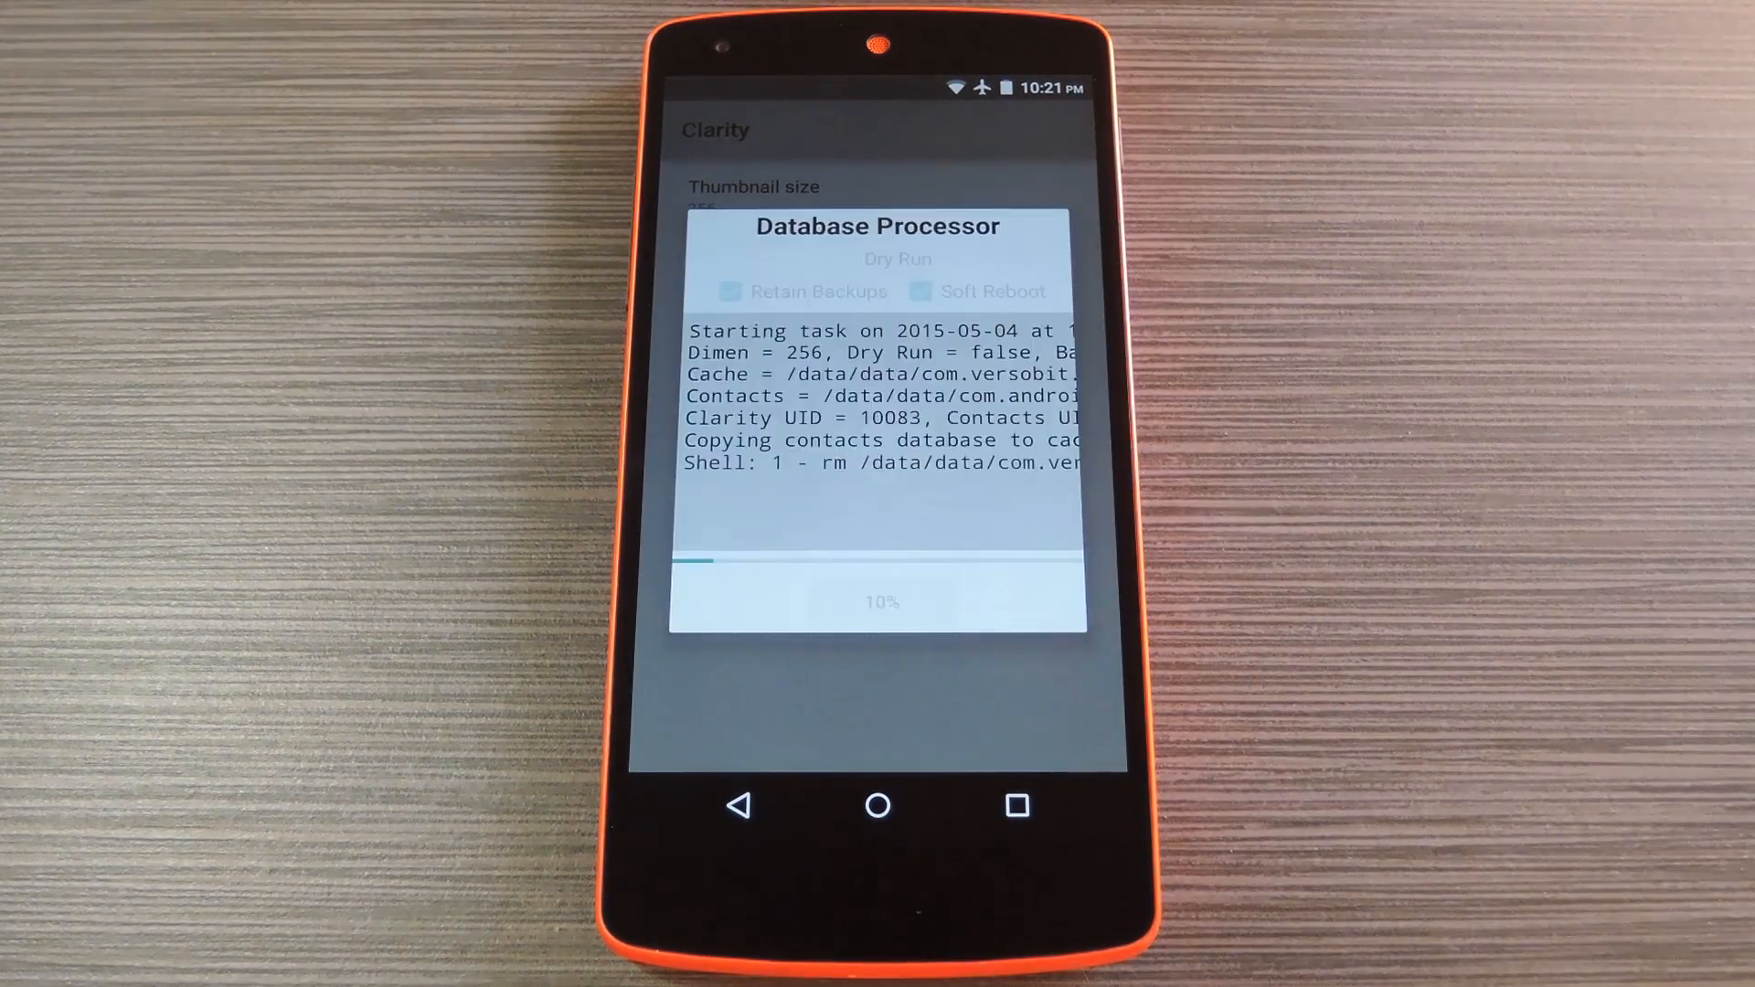